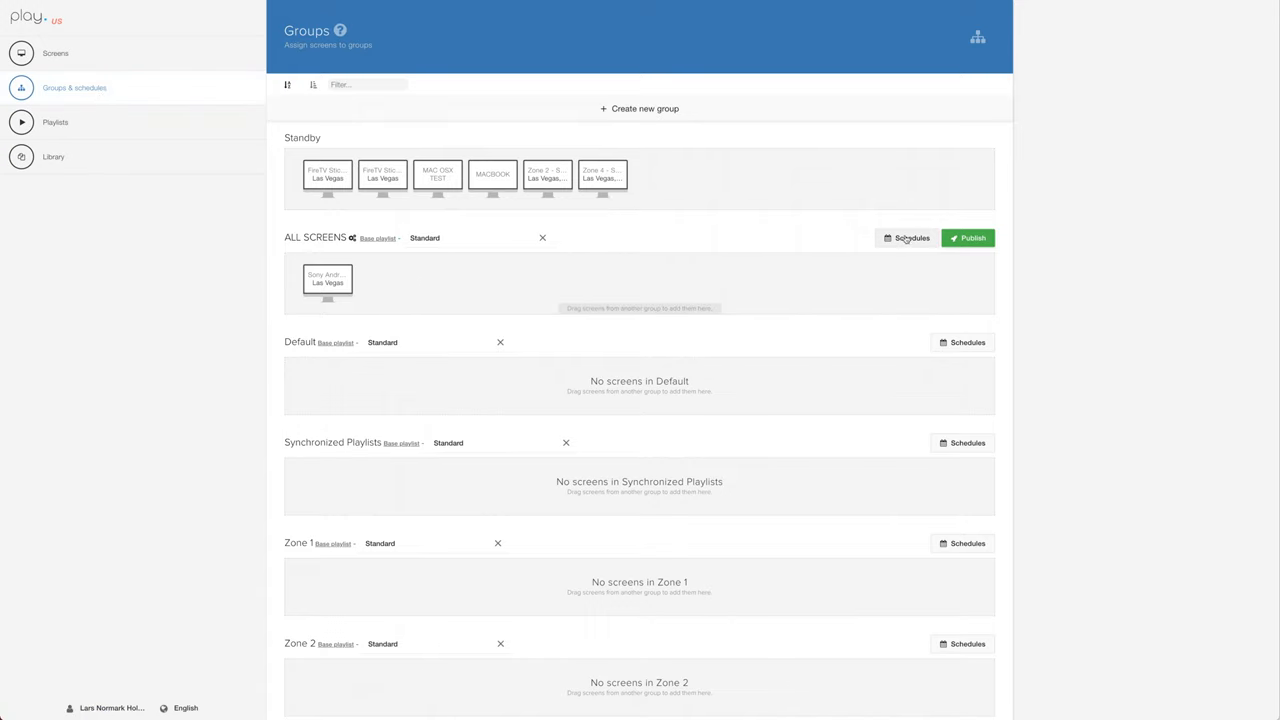
Add Schedule 1 to the ALL SCREENS group's schedules, then remove it and confirm the removal.
{"action": "left_click", "coordinate": [906, 238]}
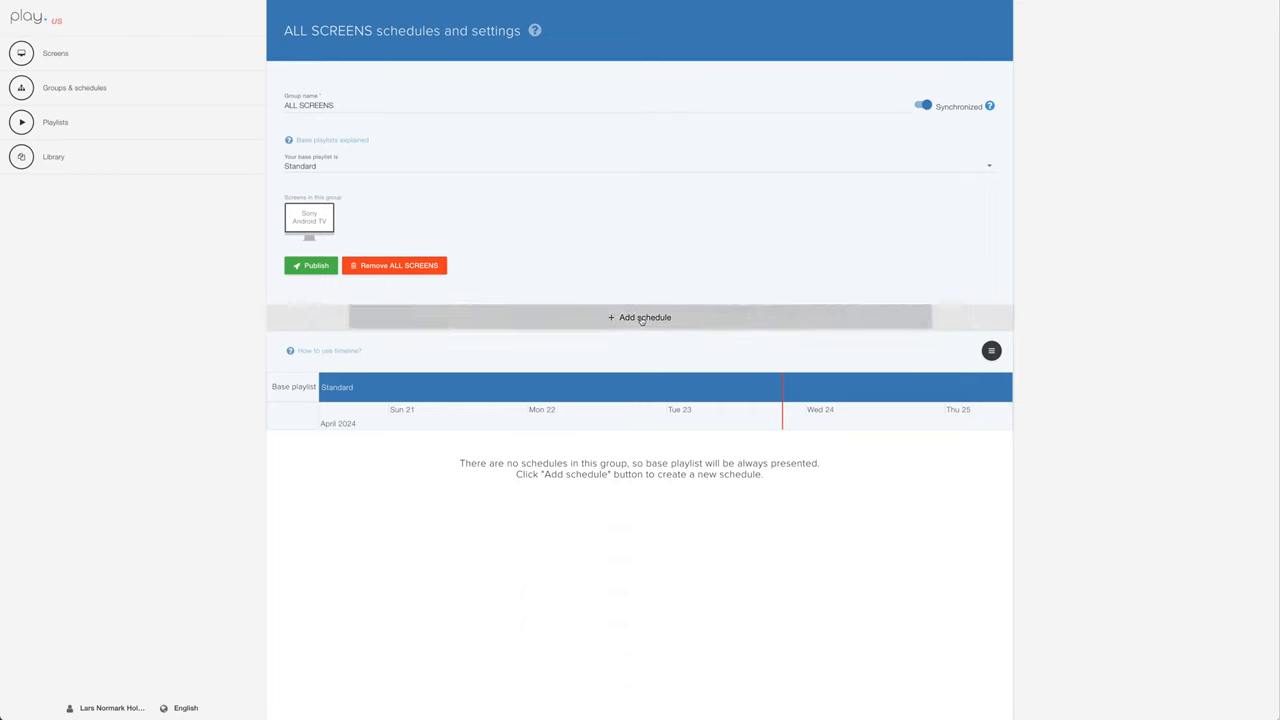
{"action": "left_click", "coordinate": [638, 317]}
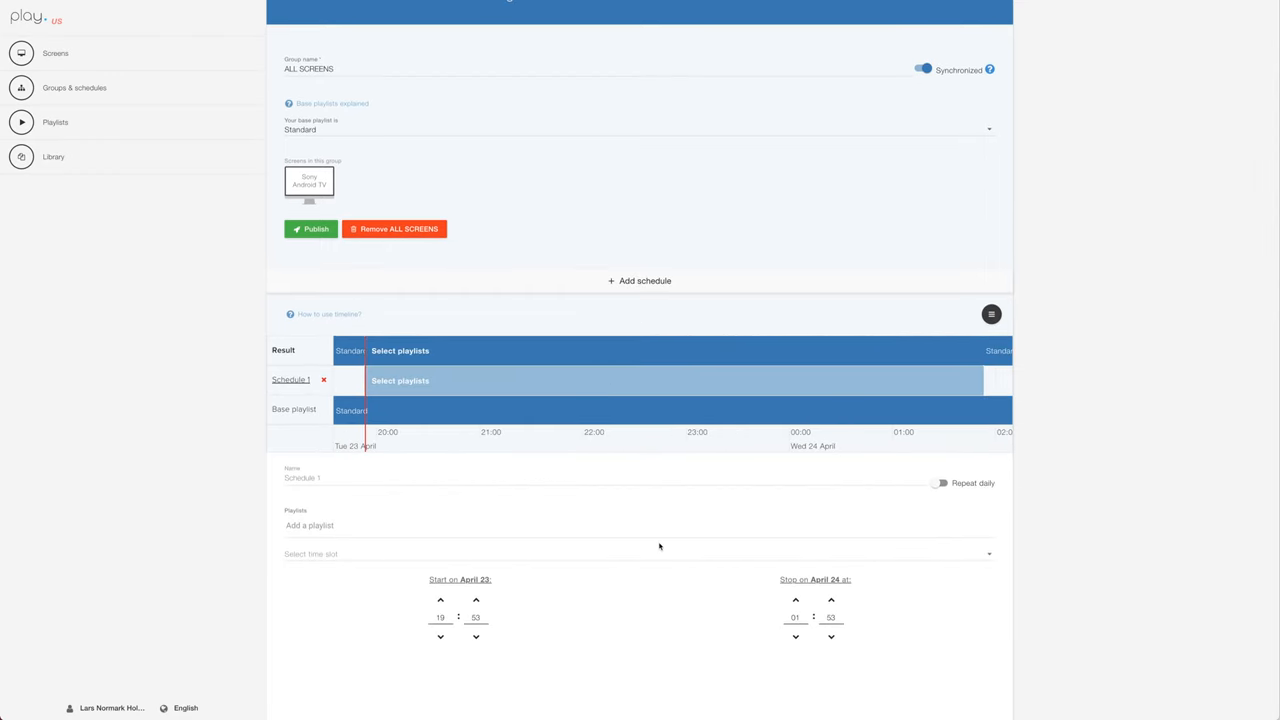
{"action": "mouse_move", "coordinate": [528, 326]}
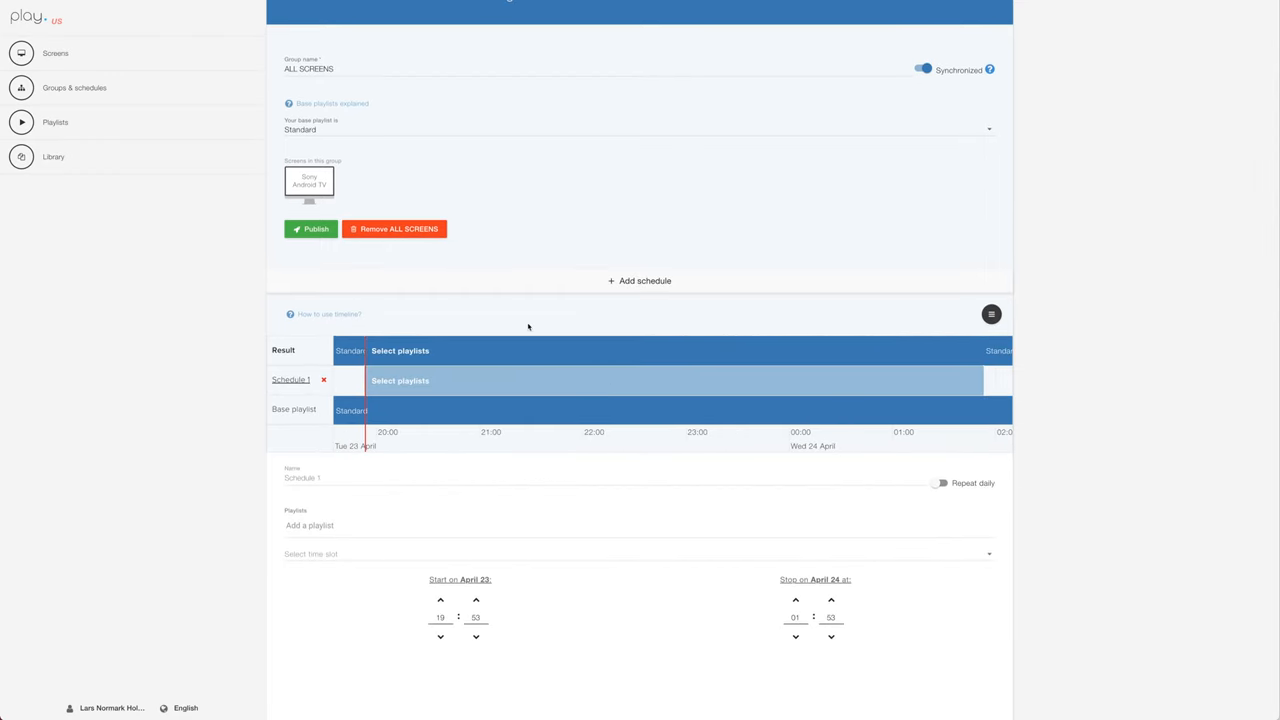
{"action": "left_click", "coordinate": [323, 380]}
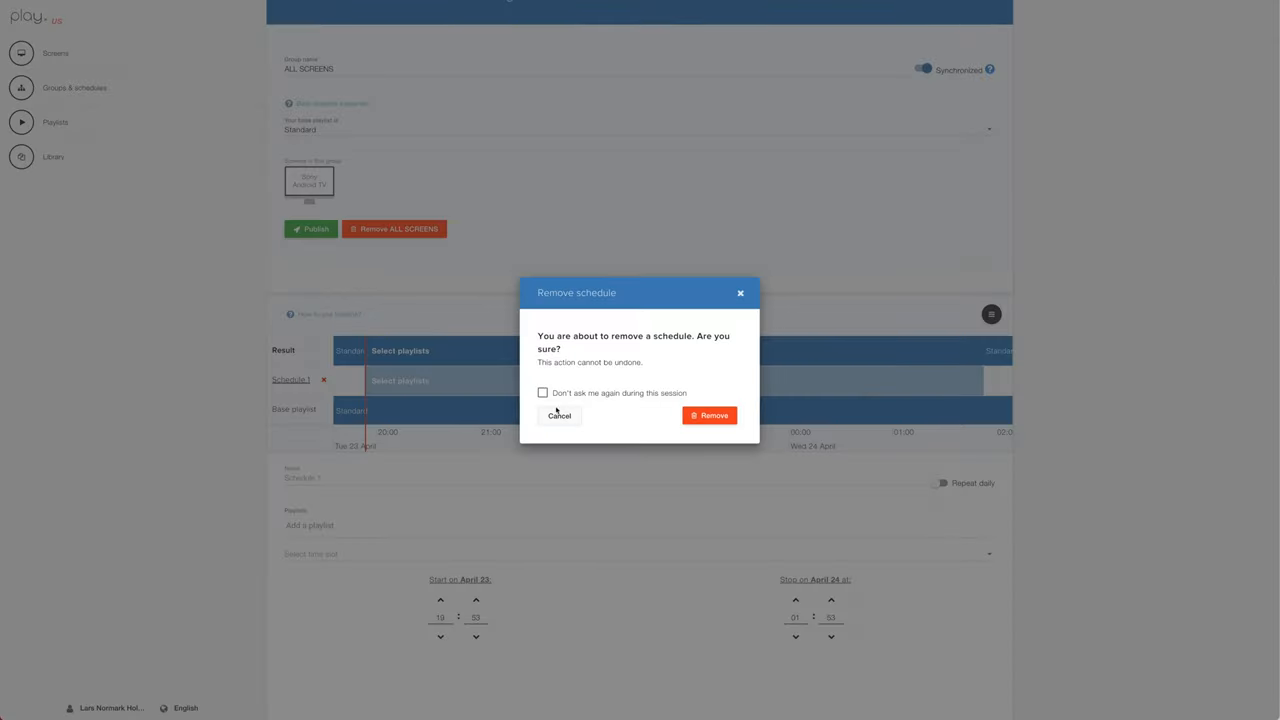
{"action": "left_click", "coordinate": [709, 415]}
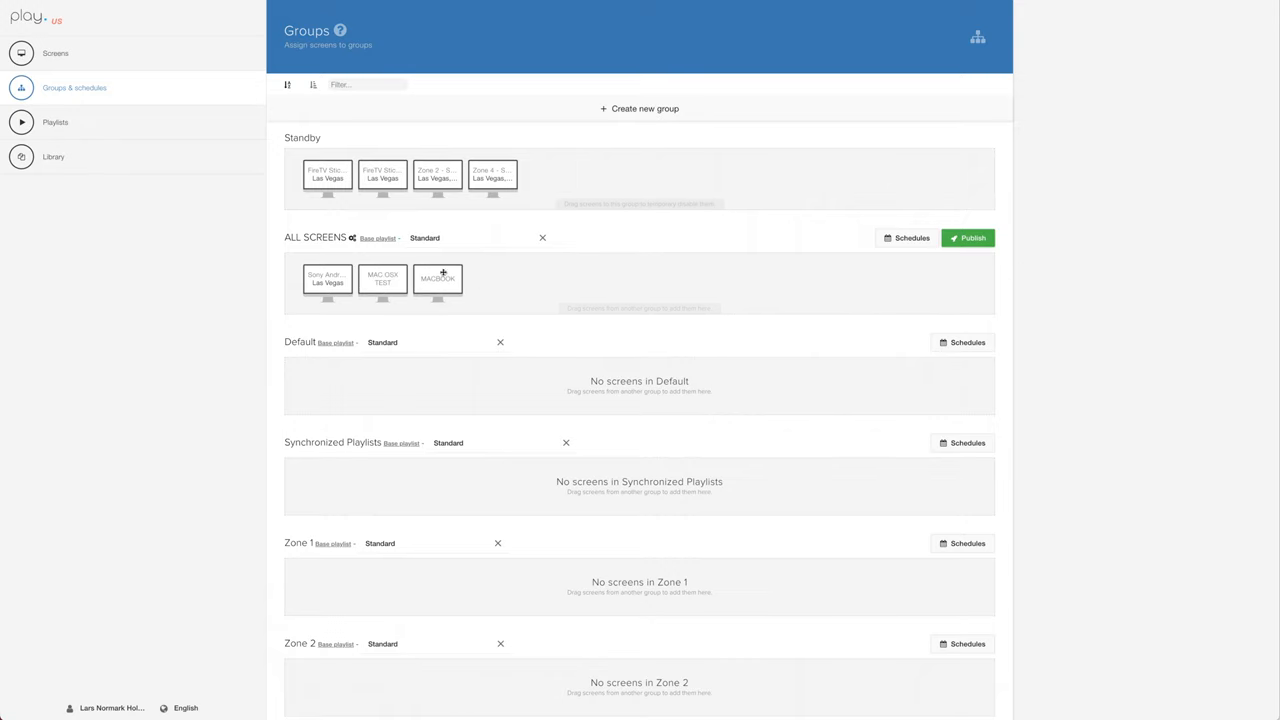
Drag a Standby screen tile down into the ALL SCREENS group.
{"action": "left_click_drag", "start_coordinate": [492, 175], "coordinate": [492, 280]}
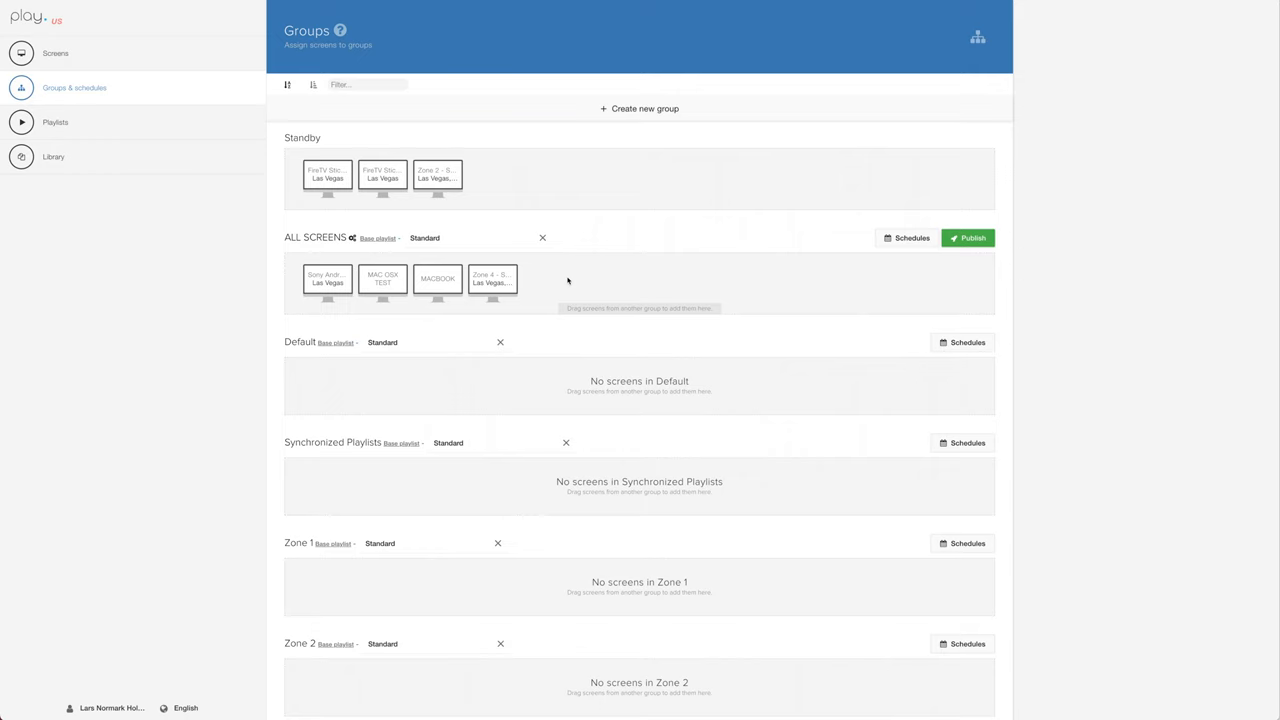
{"action": "mouse_move", "coordinate": [131, 128]}
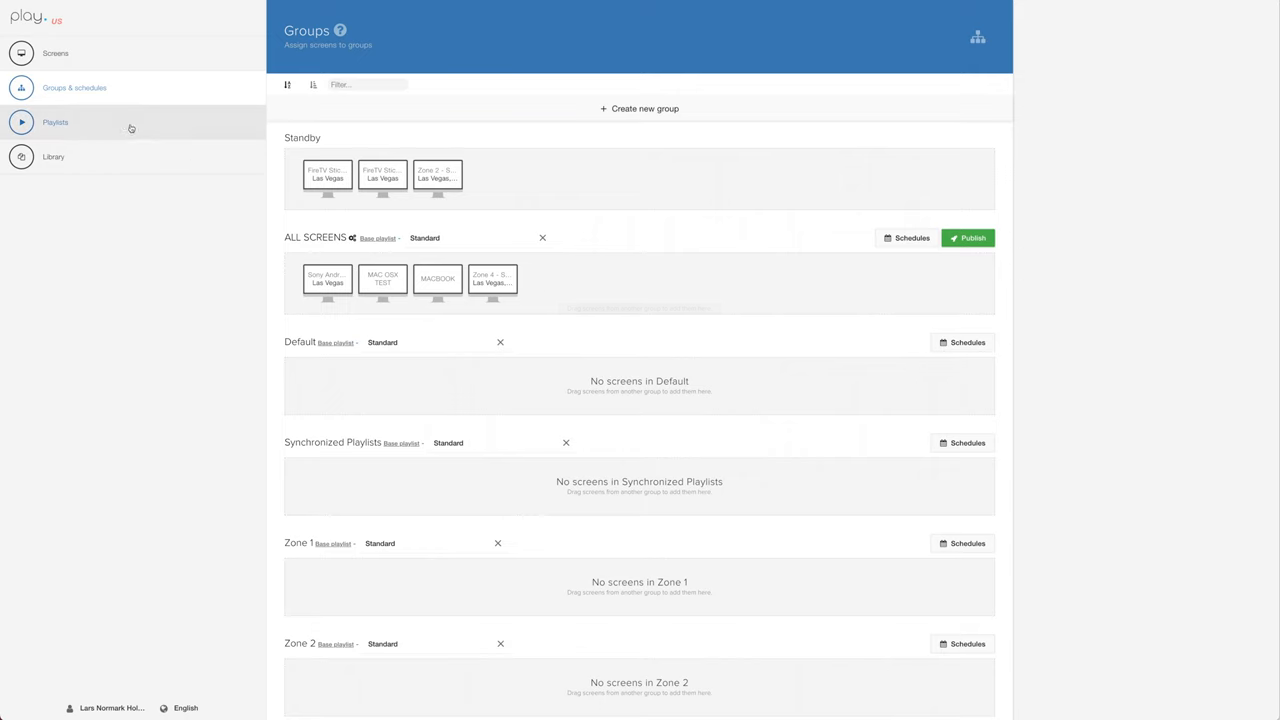
In Playlists, show the slide's conditions and tick auto-delete when the 2024-05-01 date condition expires.
{"action": "left_click", "coordinate": [55, 122]}
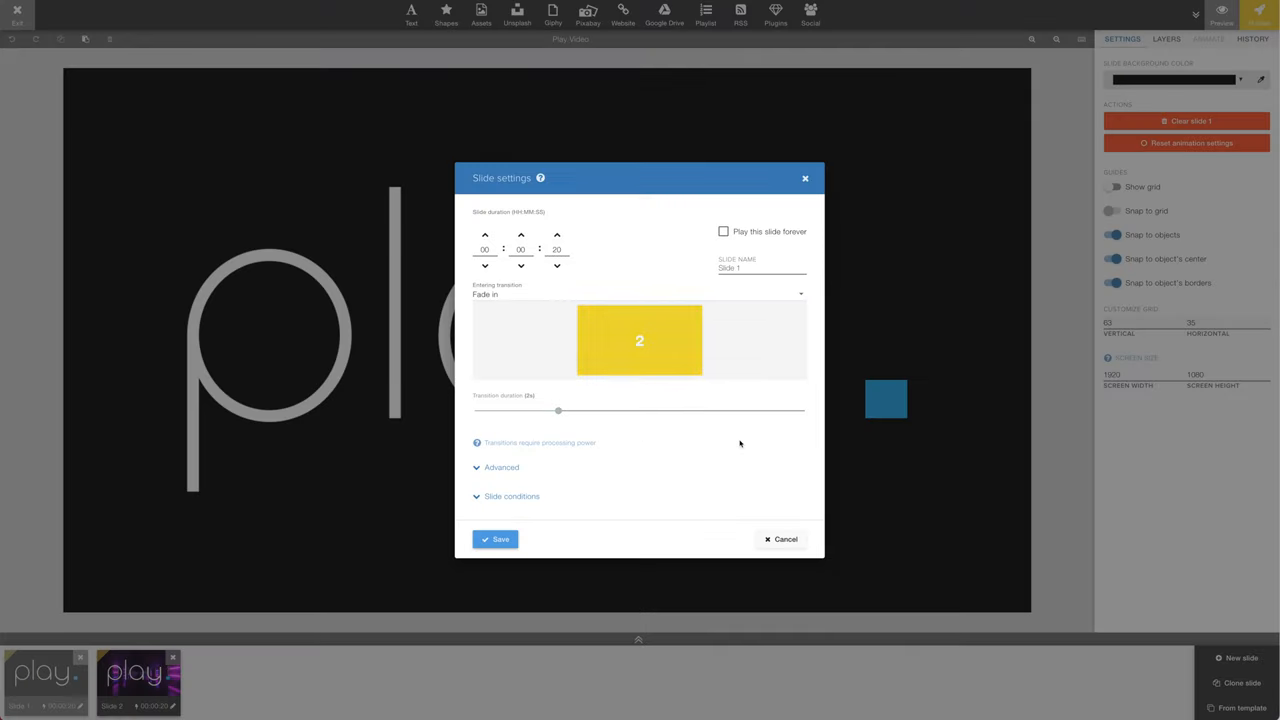
{"action": "left_click", "coordinate": [511, 496]}
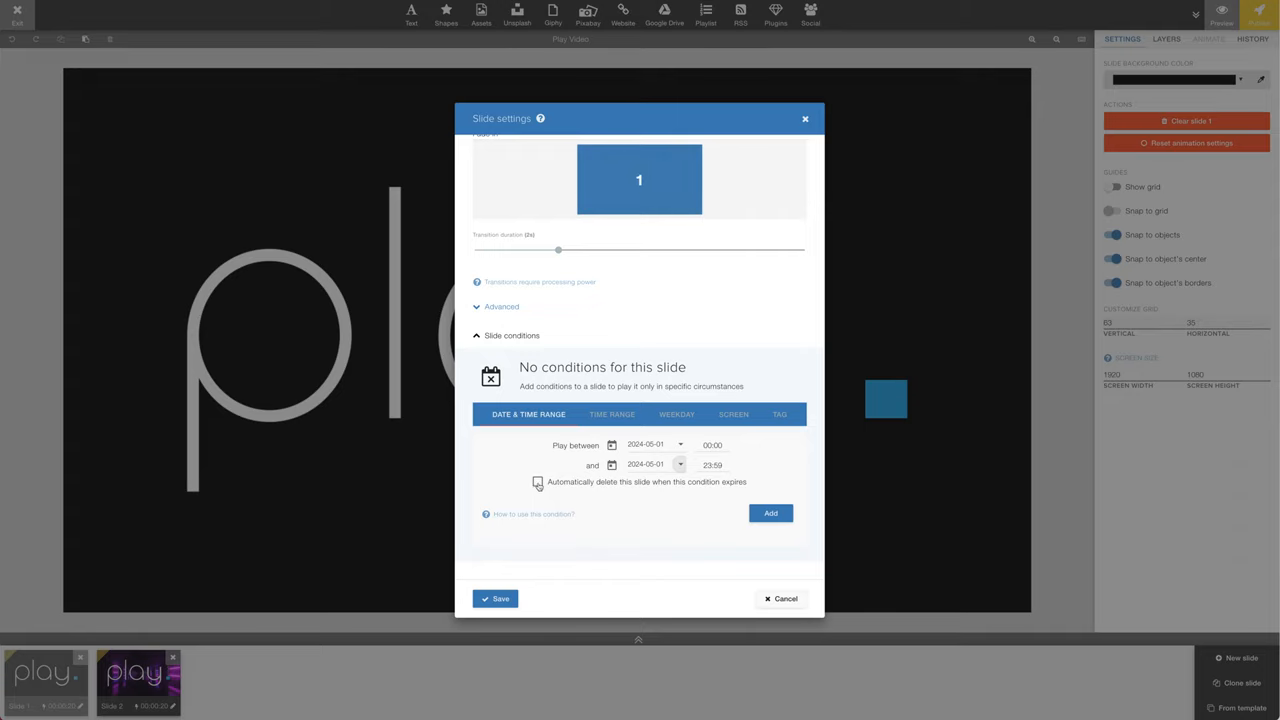
{"action": "left_click", "coordinate": [538, 482]}
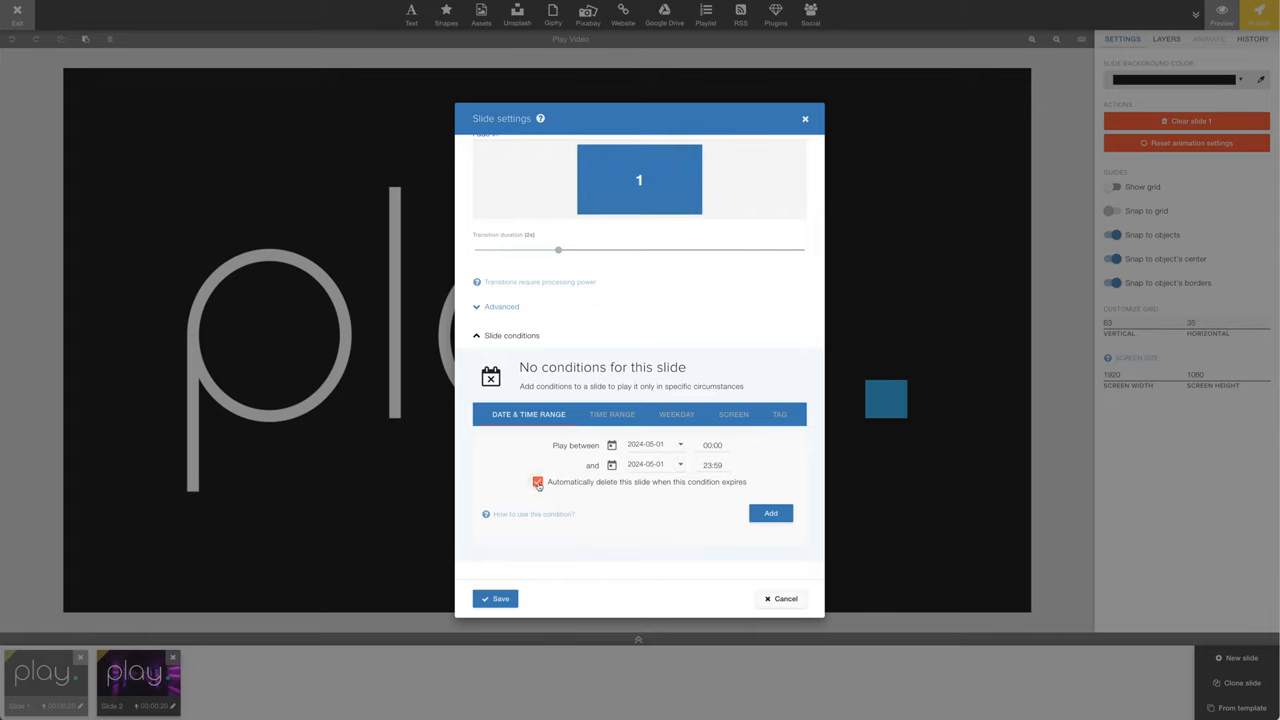
{"action": "left_click", "coordinate": [538, 482]}
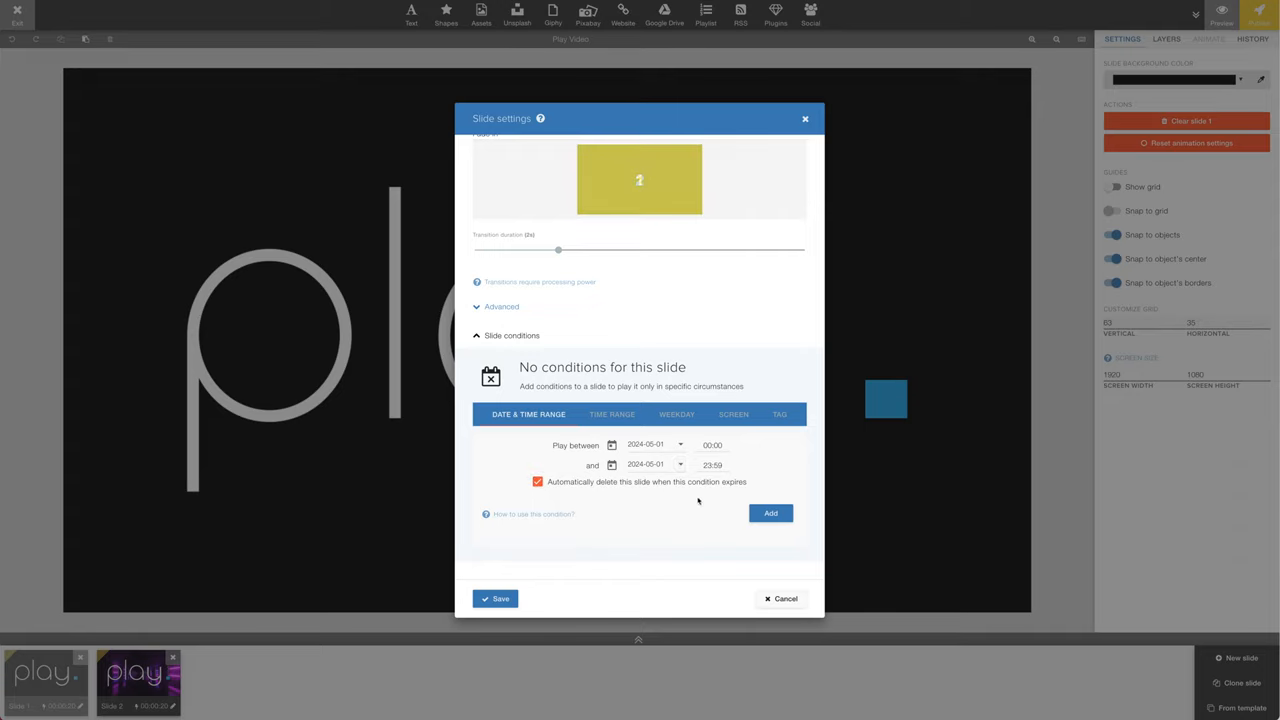
Try the daily Time Range condition, then pick Friday and Saturday on the Weekday condition.
{"action": "left_click", "coordinate": [770, 513]}
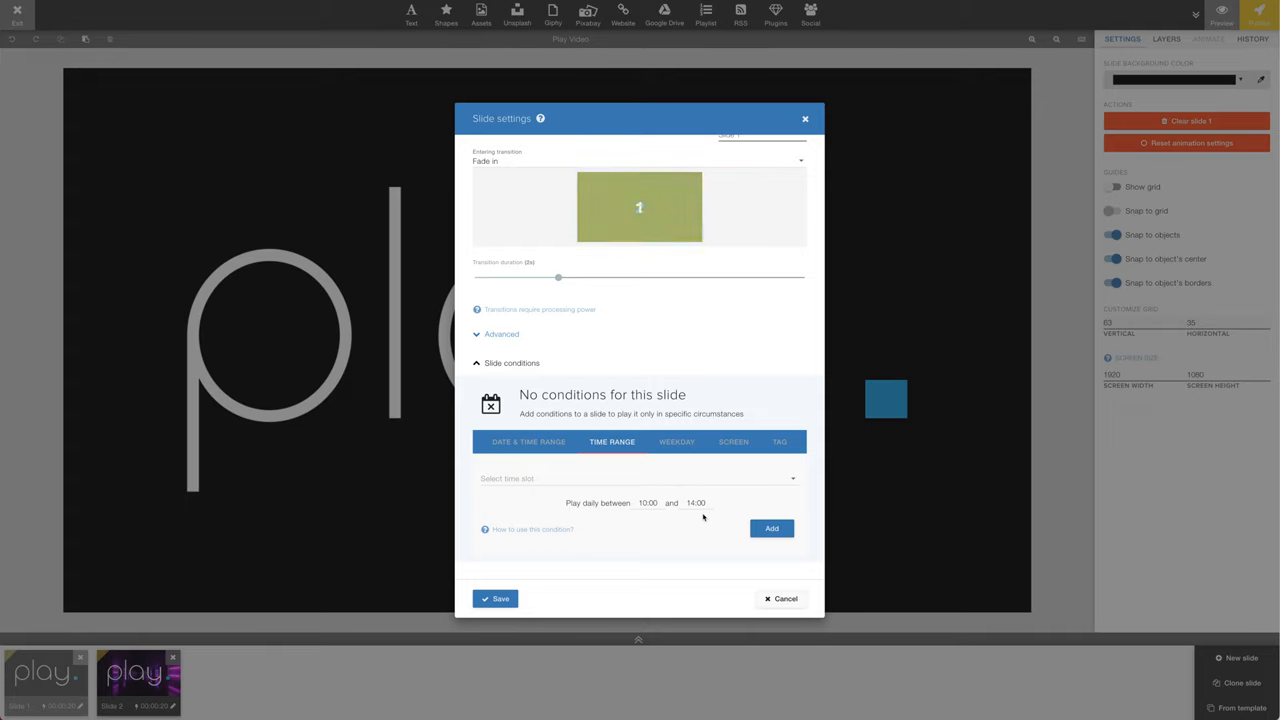
{"action": "left_click", "coordinate": [771, 528]}
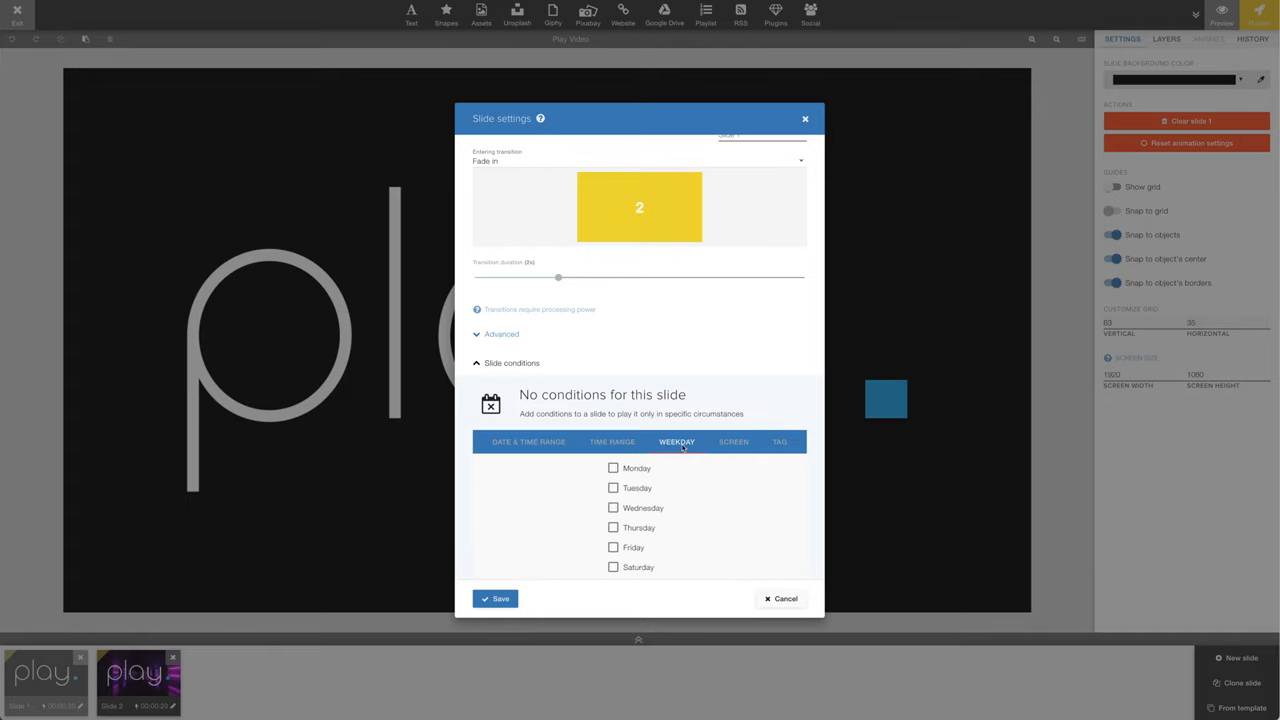
{"action": "left_click", "coordinate": [613, 547]}
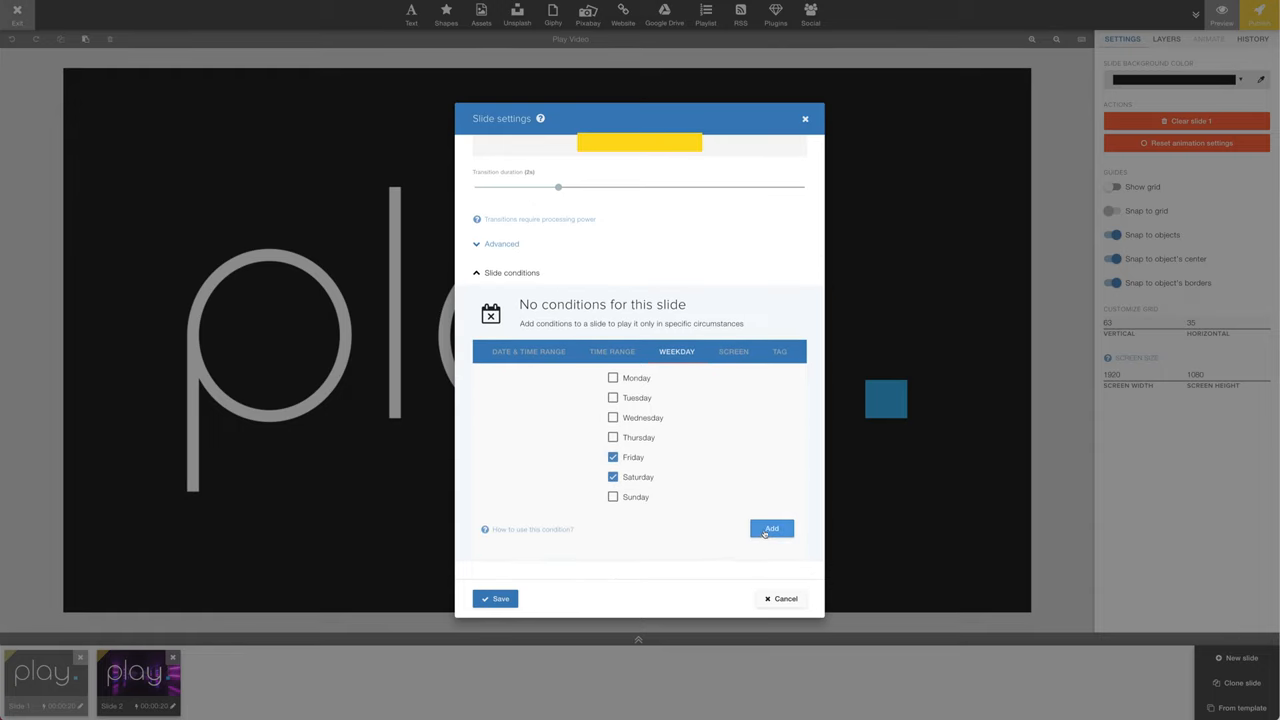
Add the Friday/Saturday condition, delete it, and move to the Screen condition for Zone 4 and Zone 2 Sony Bravia.
{"action": "left_click", "coordinate": [771, 528]}
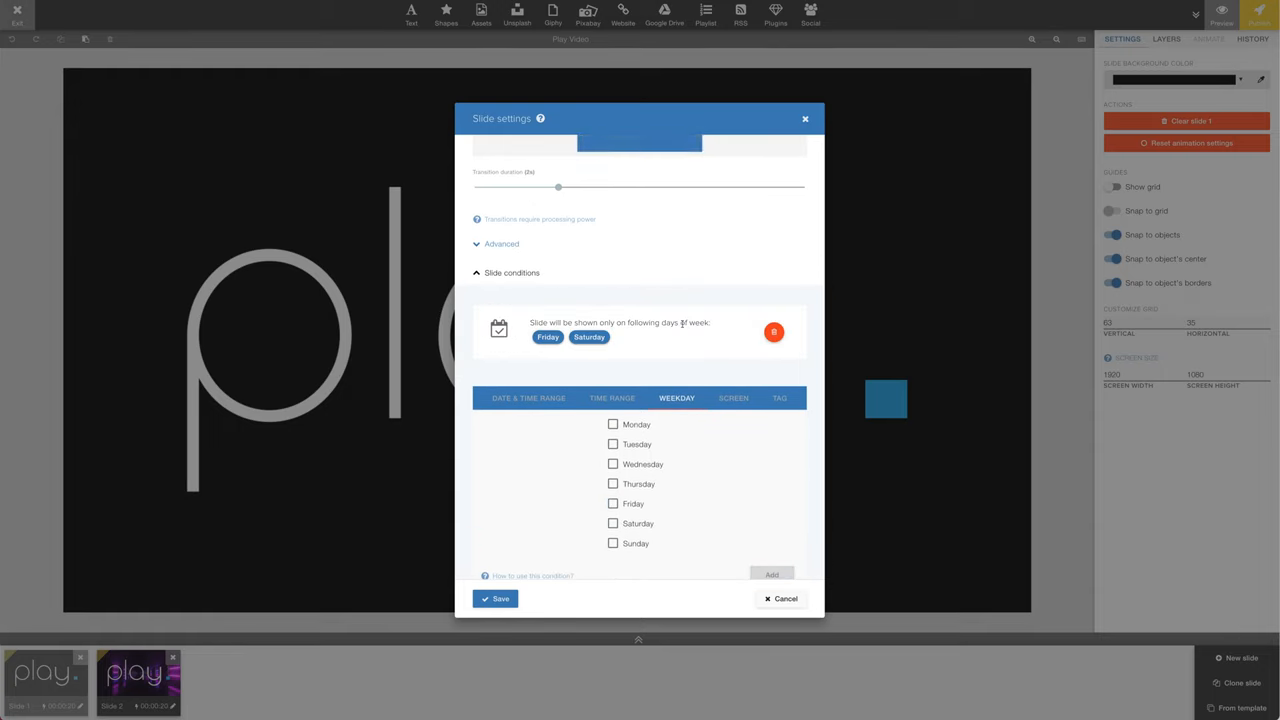
{"action": "left_click", "coordinate": [773, 331]}
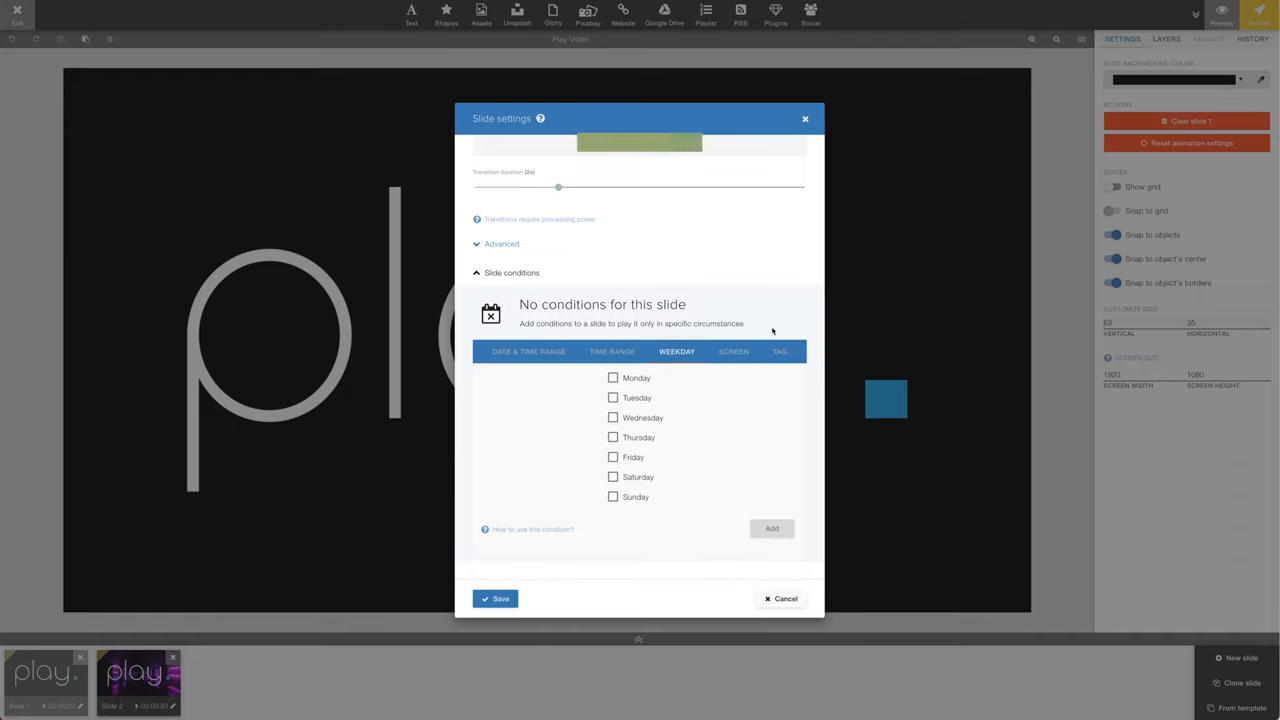
{"action": "left_click", "coordinate": [733, 352]}
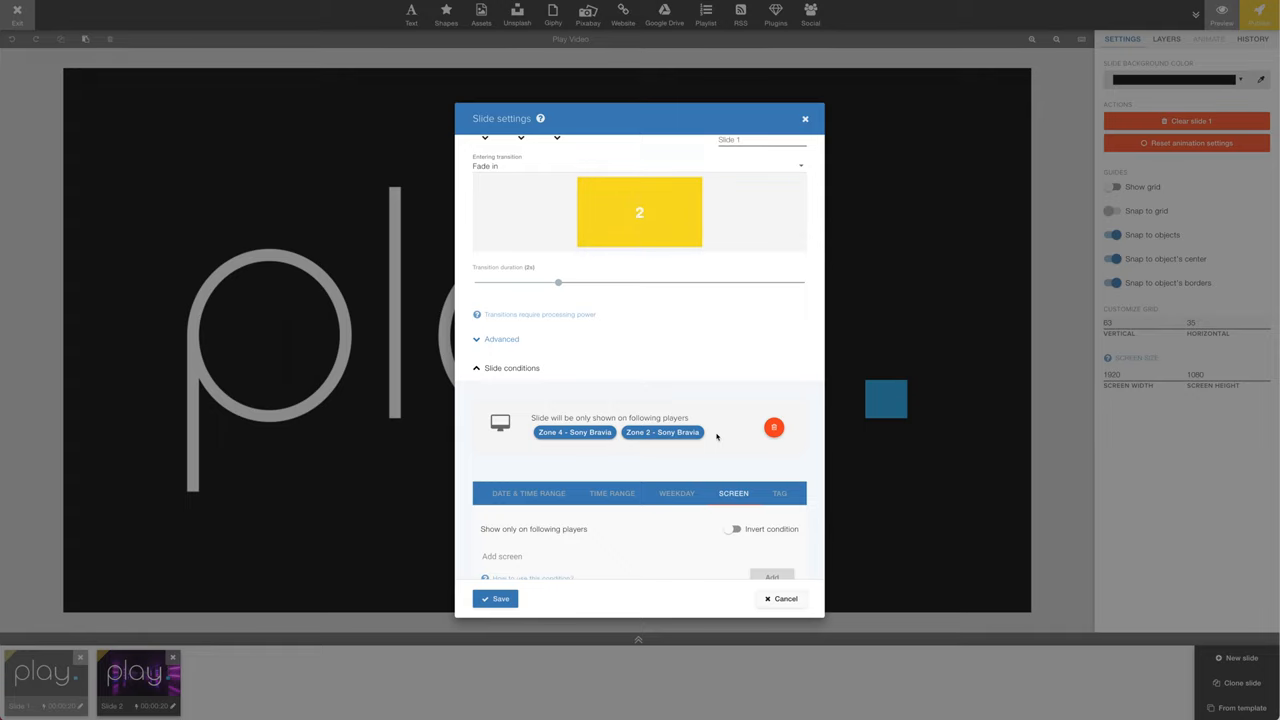
Replace the Sony Bravia screen condition with an inverted condition excluding Sony Android TV.
{"action": "left_click", "coordinate": [773, 427]}
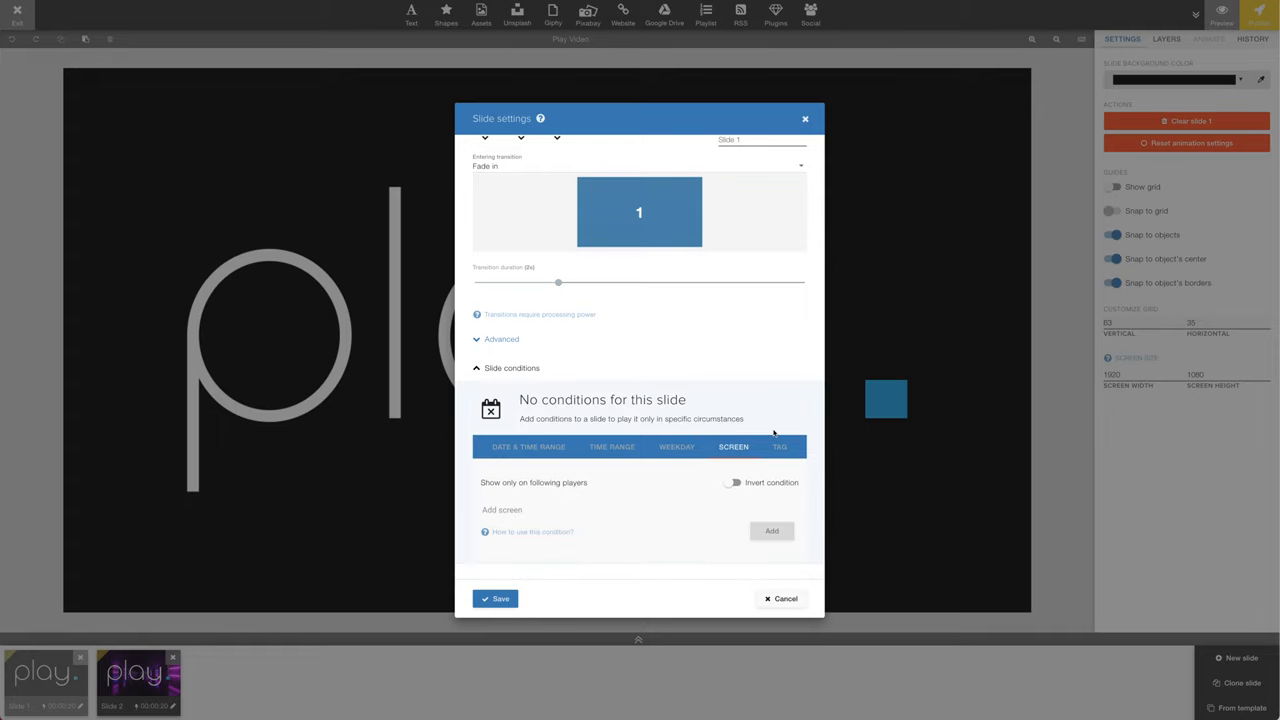
{"action": "left_click", "coordinate": [502, 509]}
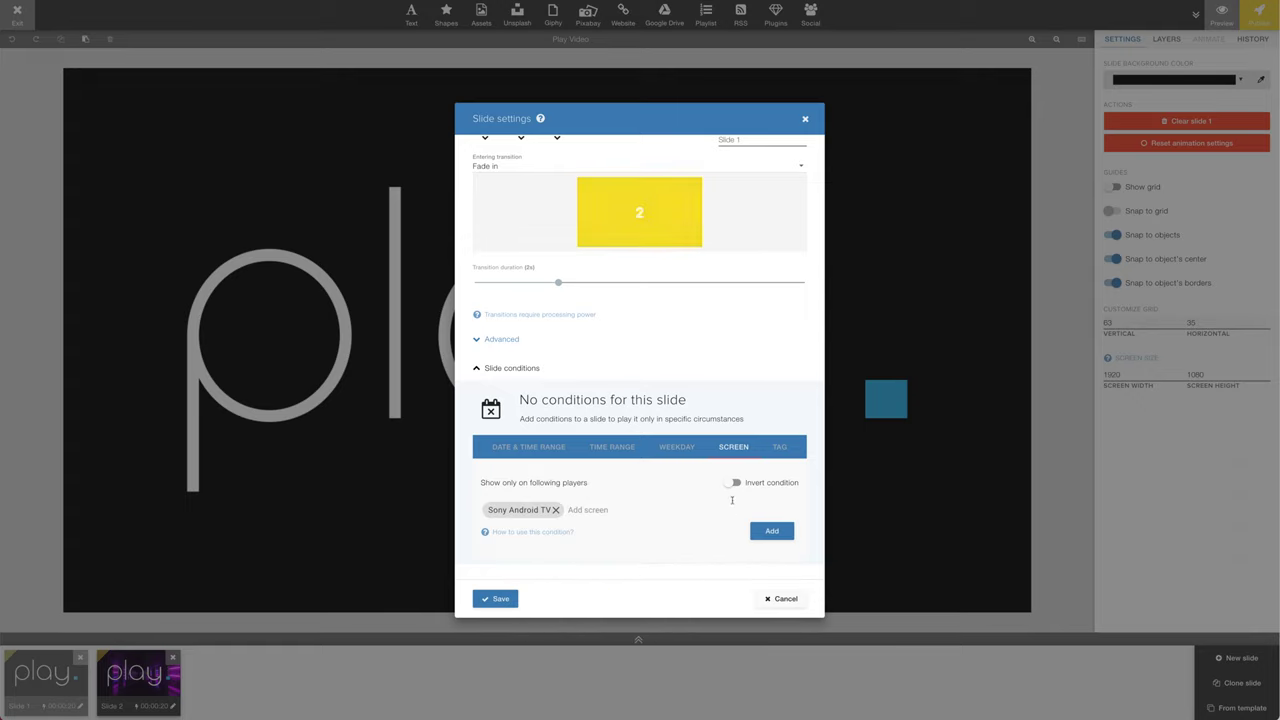
{"action": "left_click", "coordinate": [730, 482]}
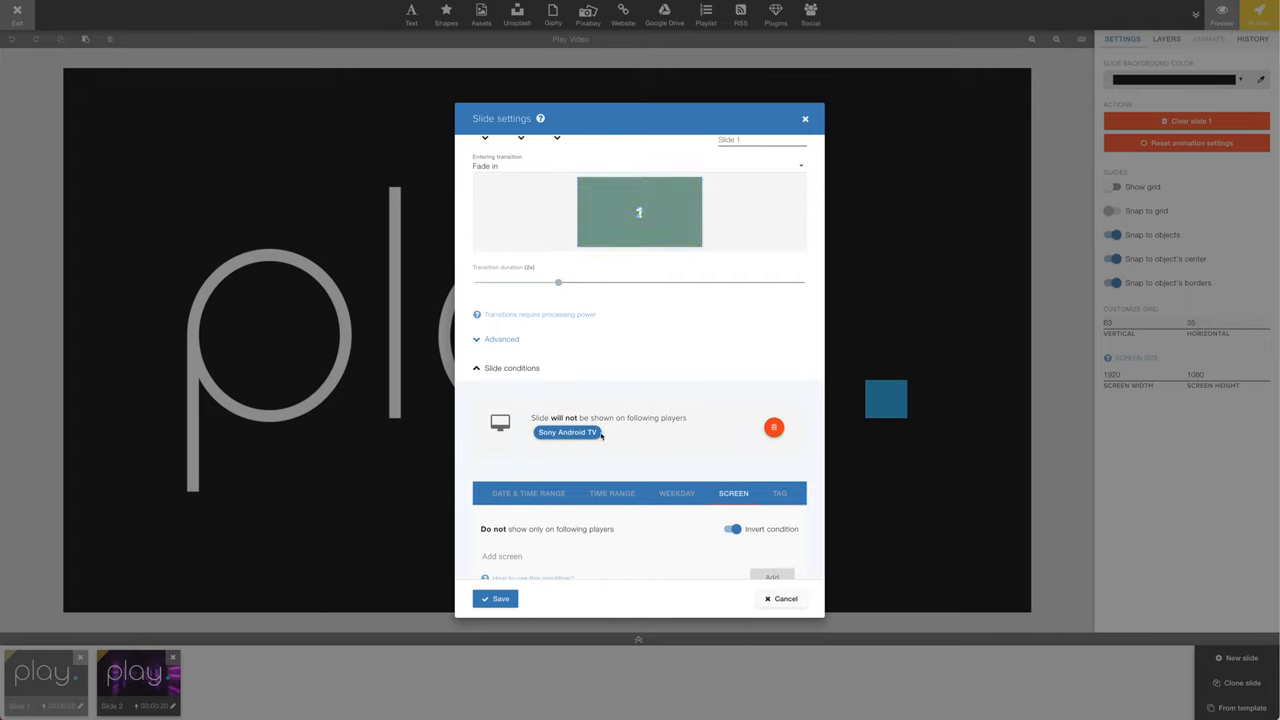
Delete the Sony Android TV exclusion and move to the Tag condition.
{"action": "left_click", "coordinate": [773, 427]}
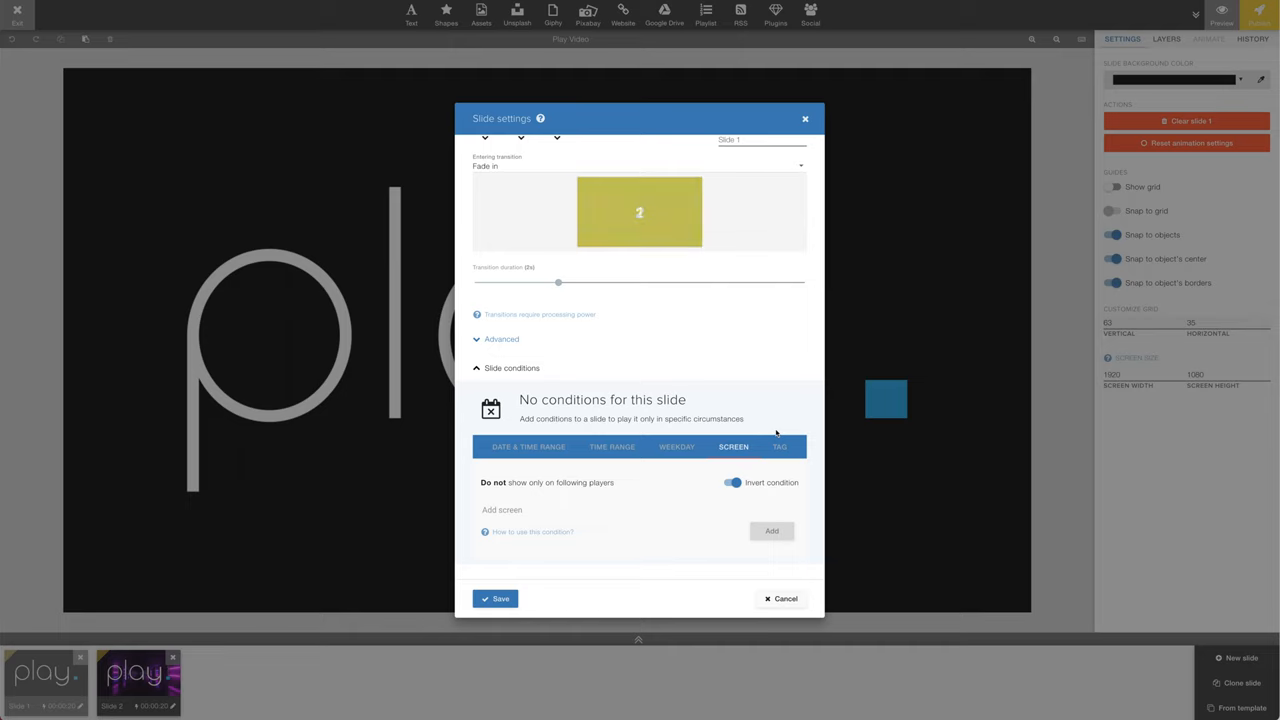
{"action": "left_click", "coordinate": [778, 446]}
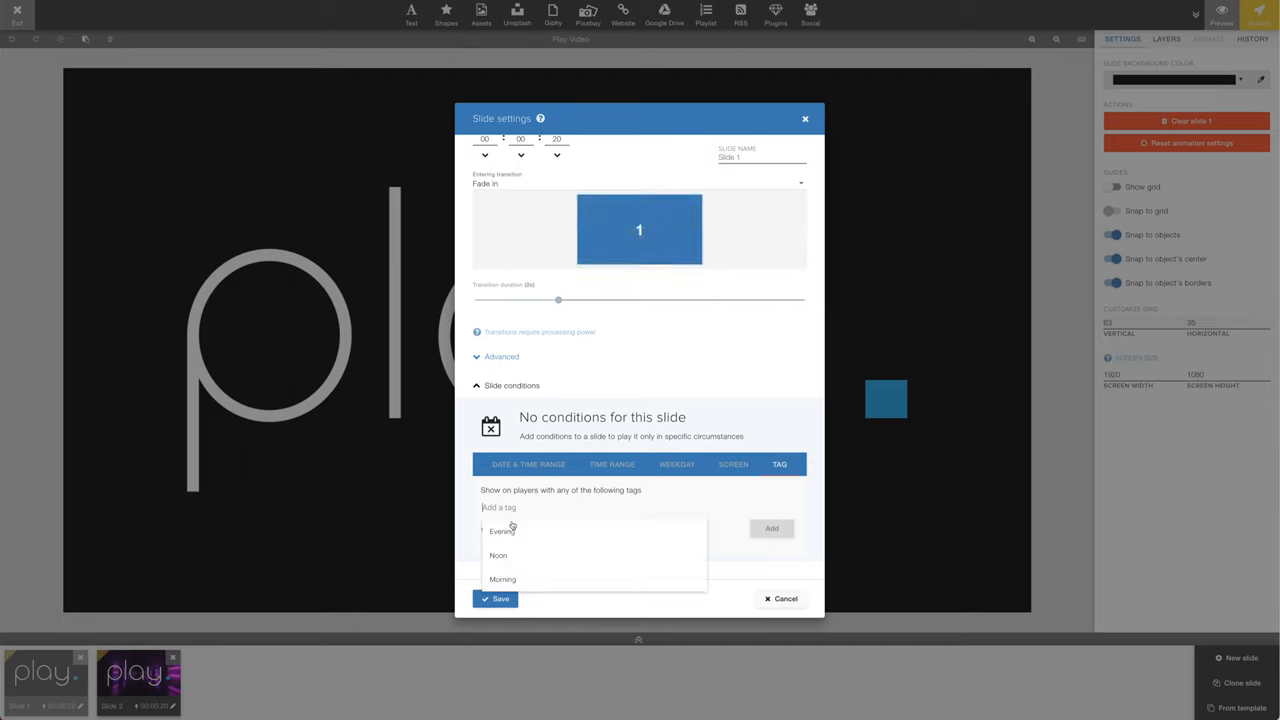
Add the Evening and Noon tags as the slide's tag condition and save the slide settings.
{"action": "left_click", "coordinate": [502, 531]}
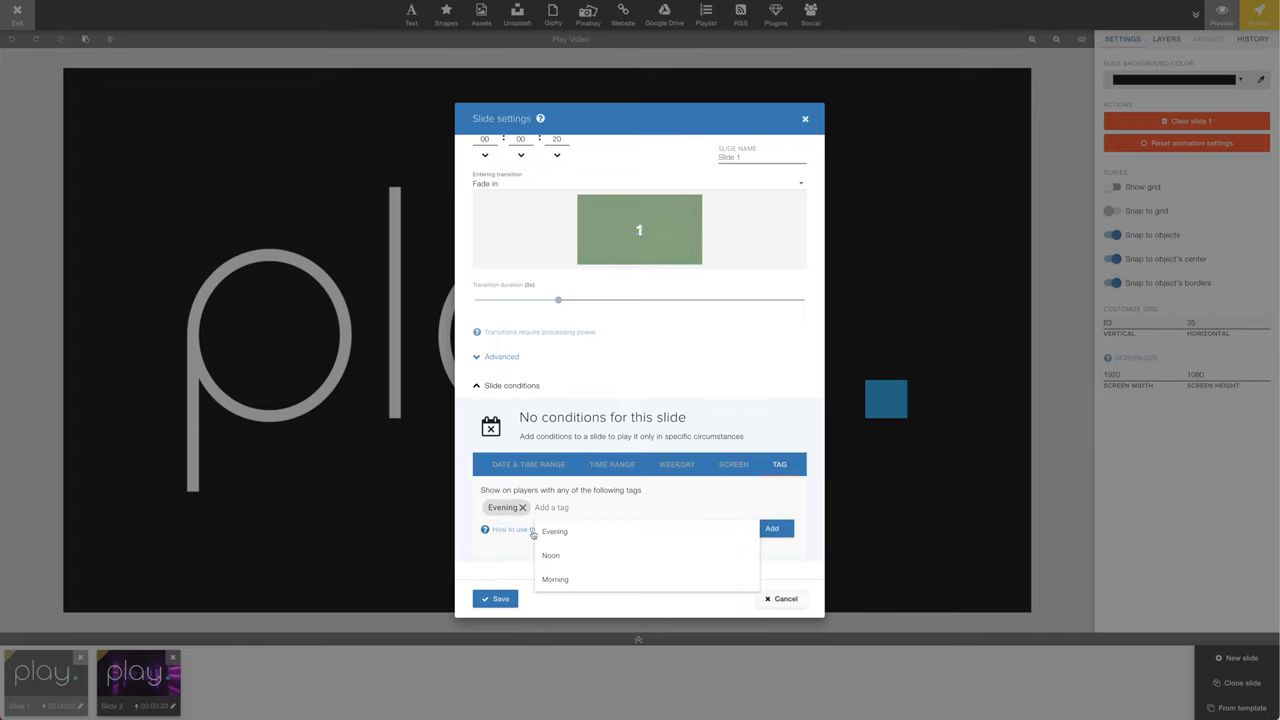
{"action": "left_click", "coordinate": [549, 555]}
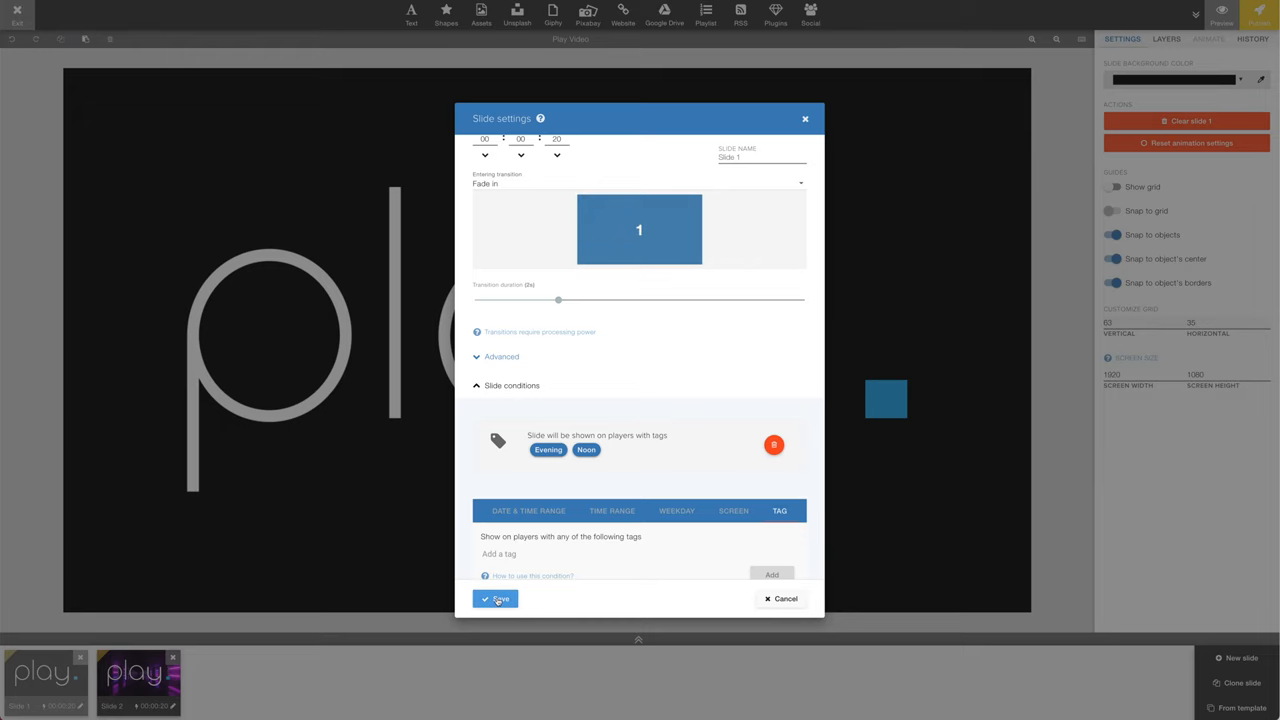
{"action": "left_click", "coordinate": [496, 598]}
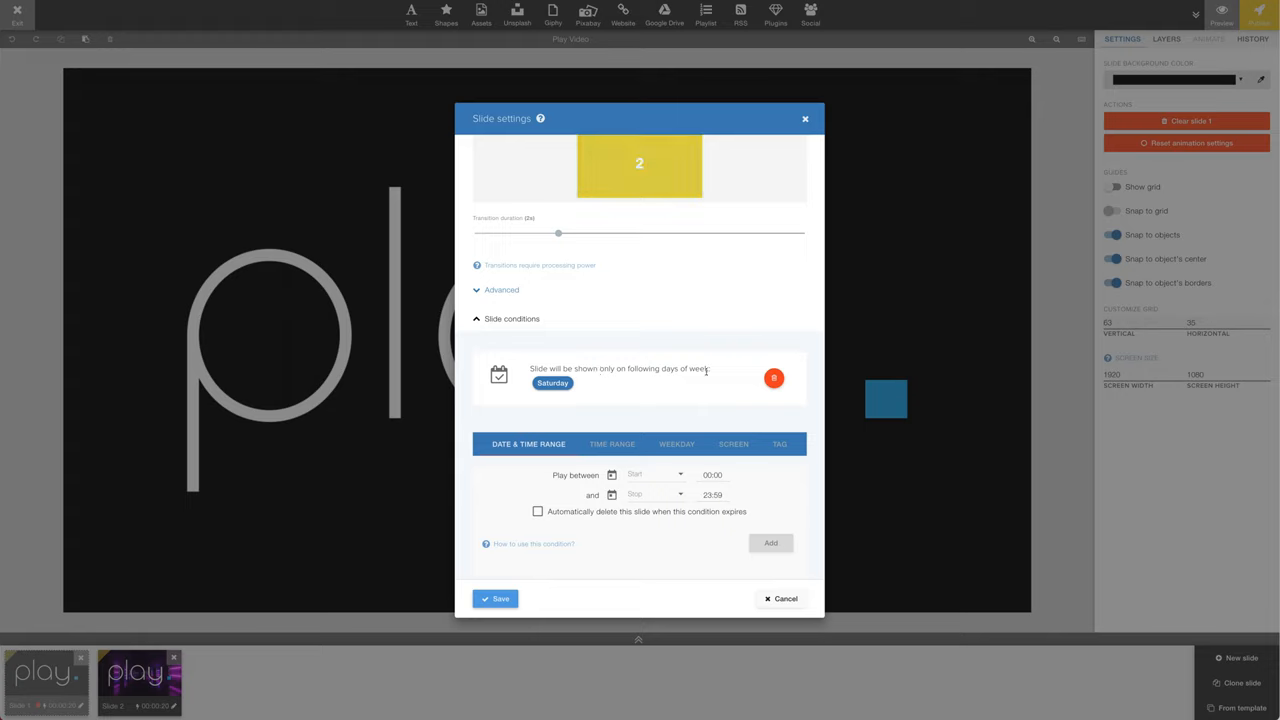
Add a daily 10:00–11:00 time range alongside Sony Android TV and Saturday-only, and save the slide.
{"action": "left_click", "coordinate": [611, 443]}
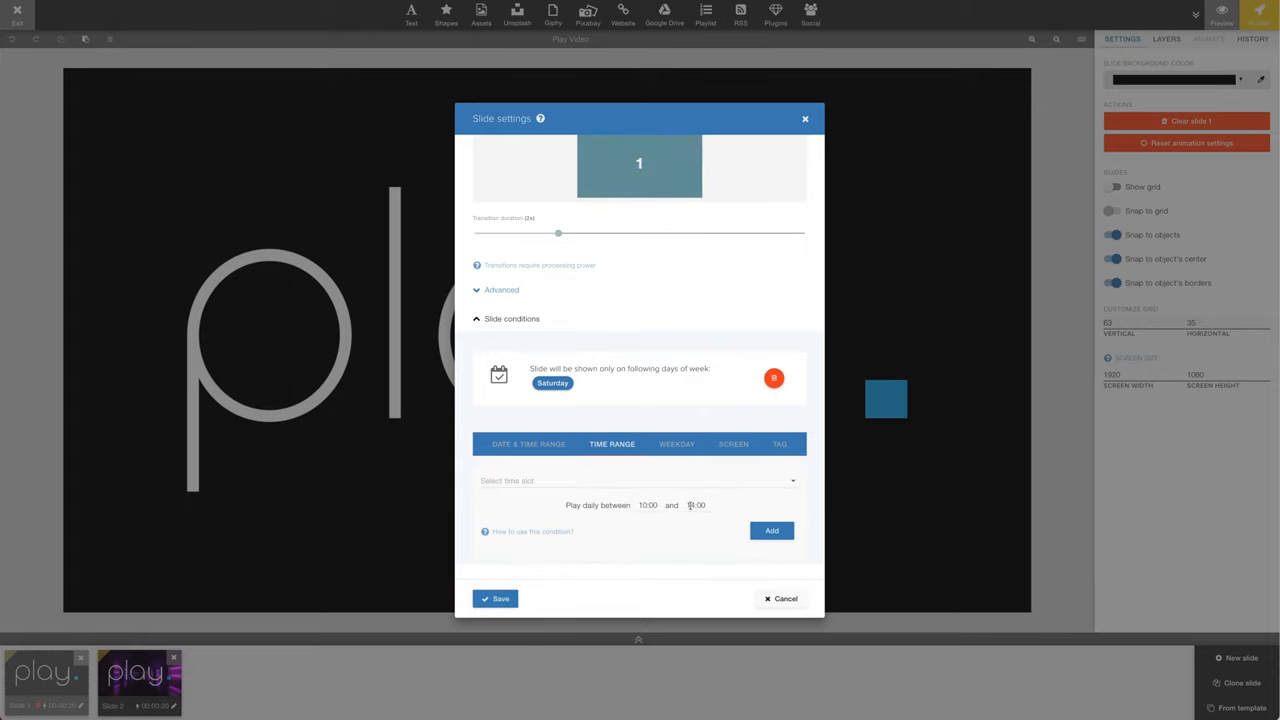
{"action": "left_click", "coordinate": [771, 530]}
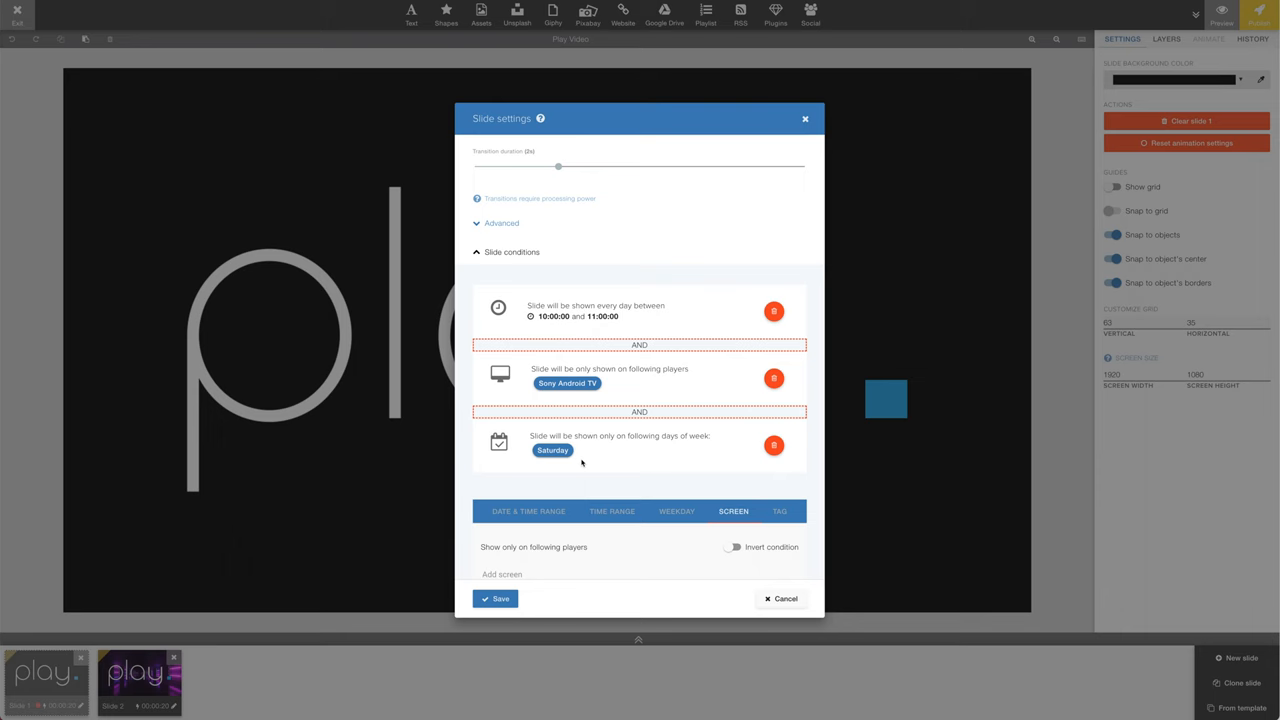
{"action": "left_click", "coordinate": [782, 598]}
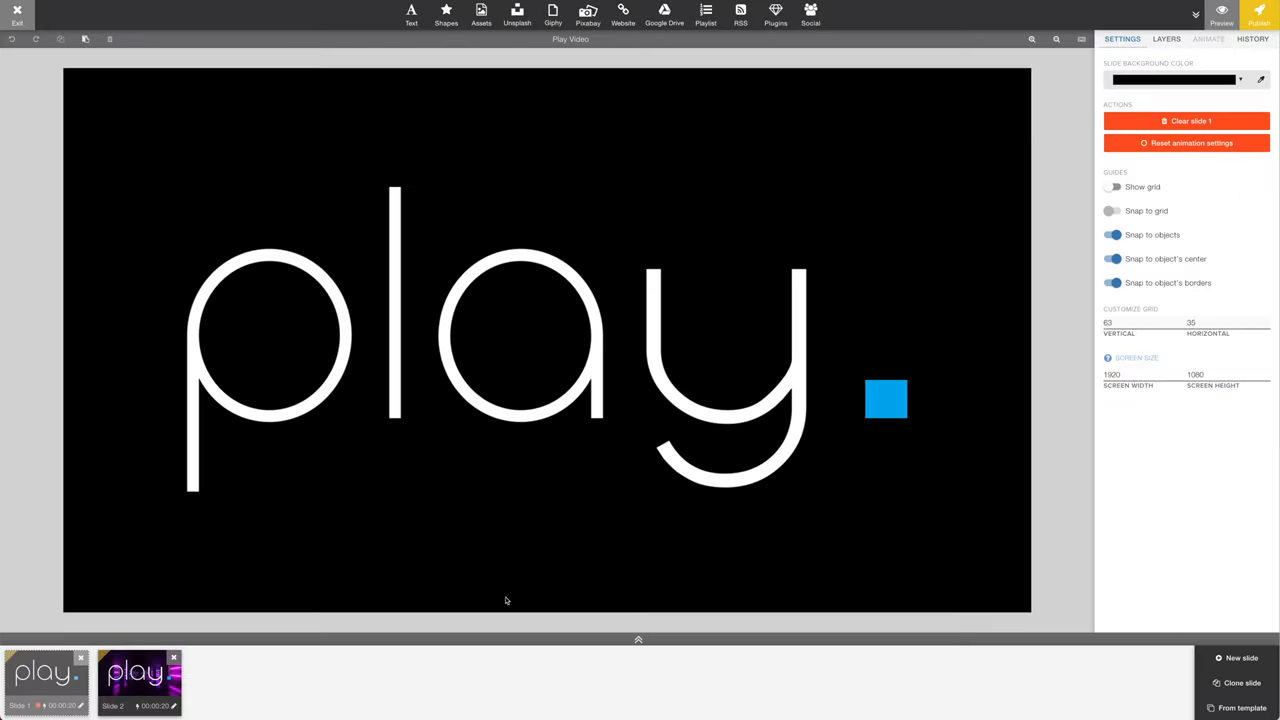